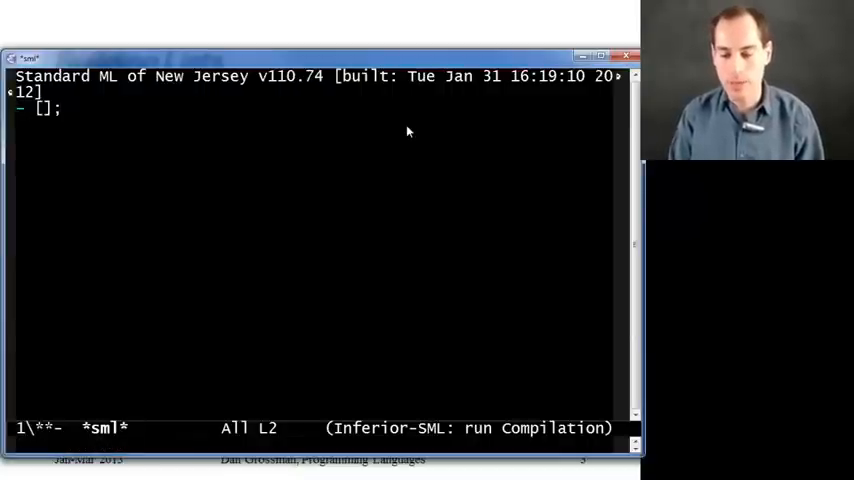
Evaluate [] as 'a list and [3,4,5], [4,3], [3,4,5,6] as int lists
key("Return")
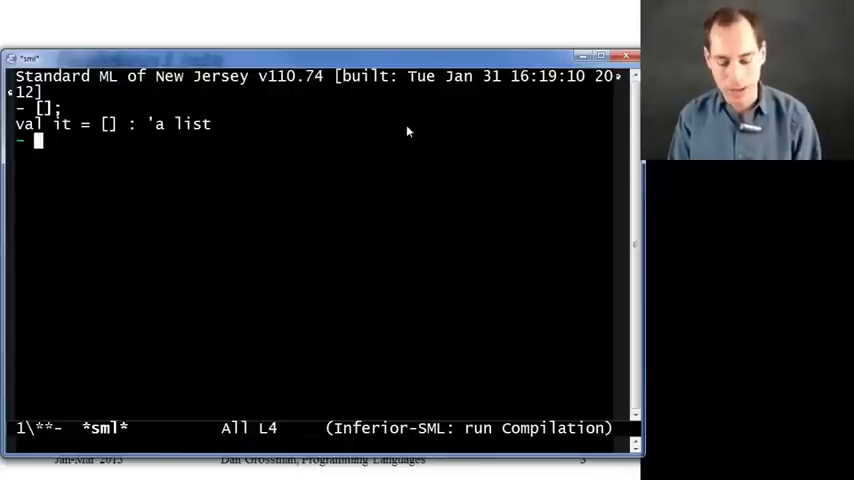
type("[3,4,5]")
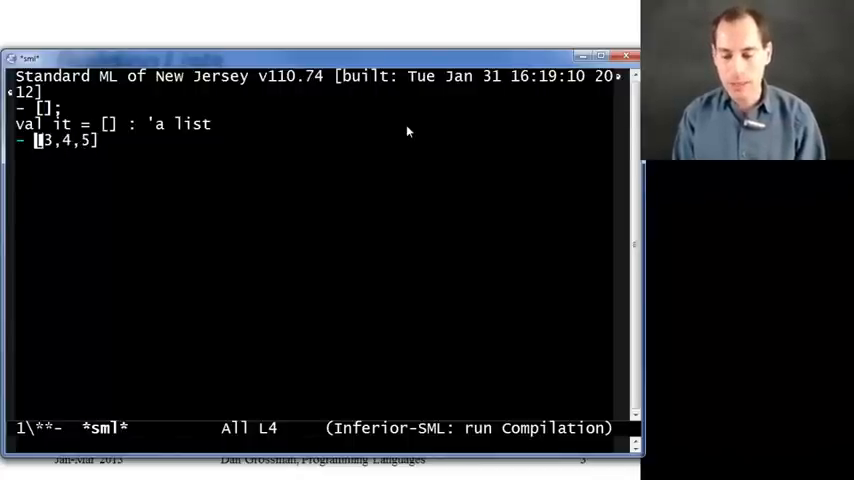
key("Return")
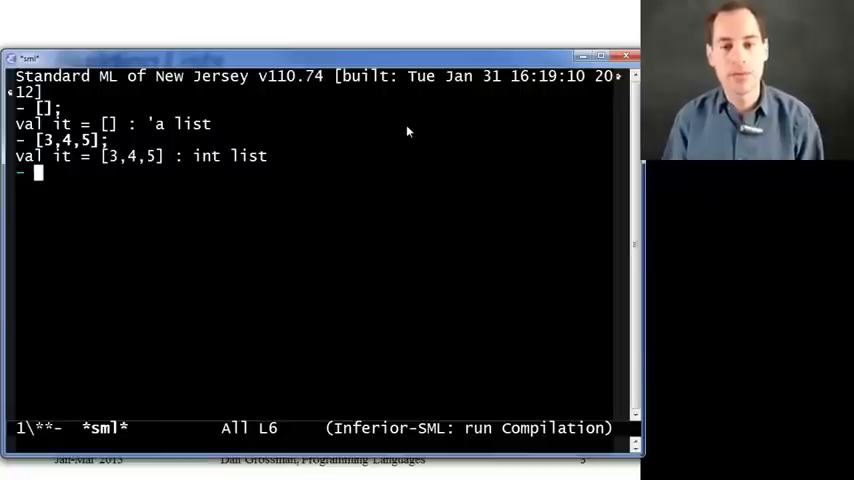
type("[4,3];")
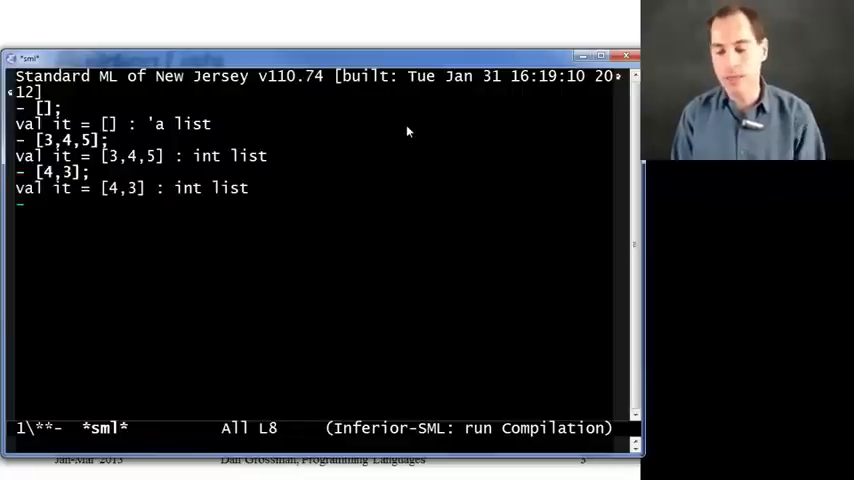
type("[")
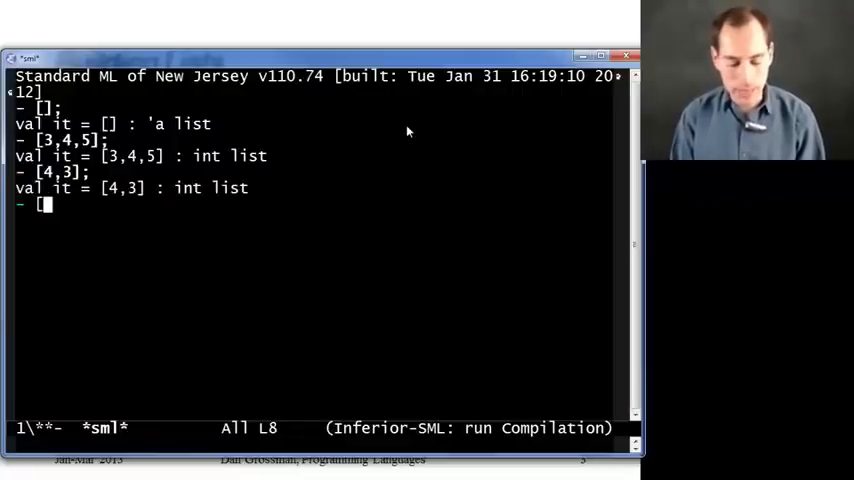
type("[3,4,5,6];")
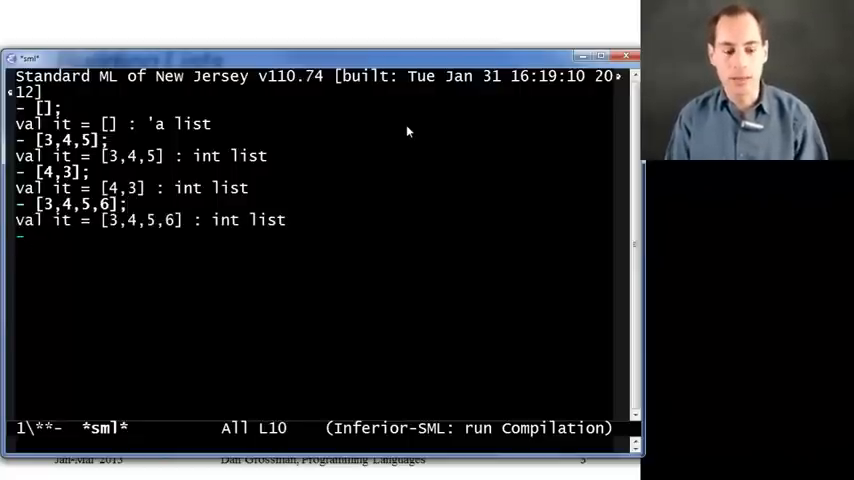
Evaluate [(1+2),3+4,7] to get [3,7,7] : int list
type("[")
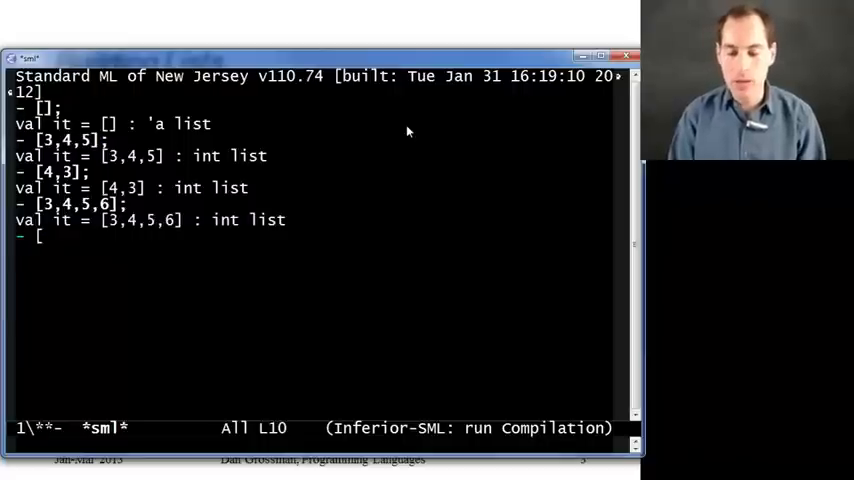
type("(1+2)")
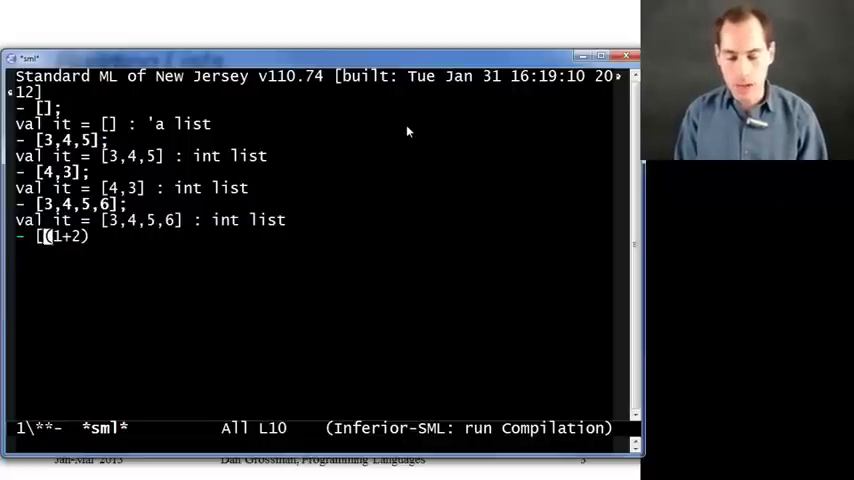
type(",3+4,")
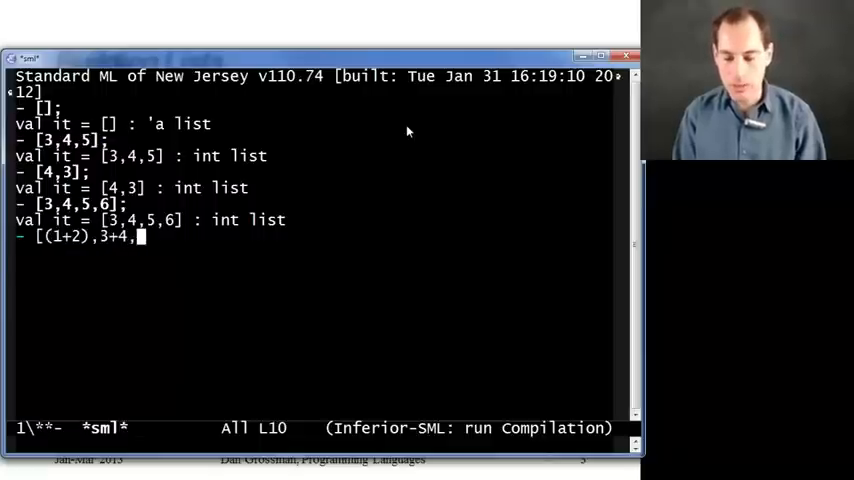
type("7")
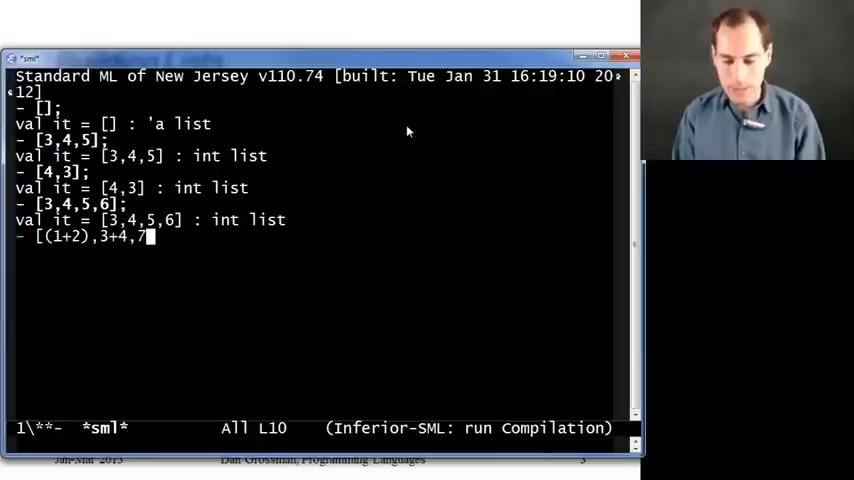
key("Return")
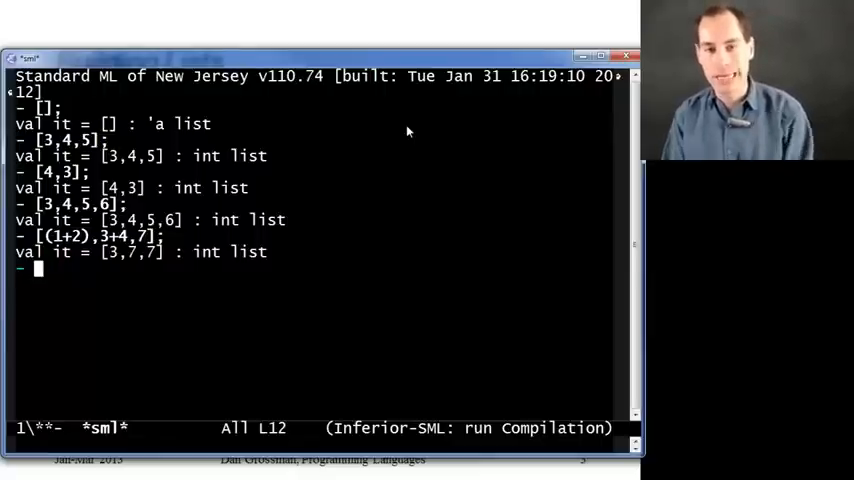
Evaluate a bool list, then see type errors for a mixed [4+5,true] list and 4+true
type("[true,false,in")
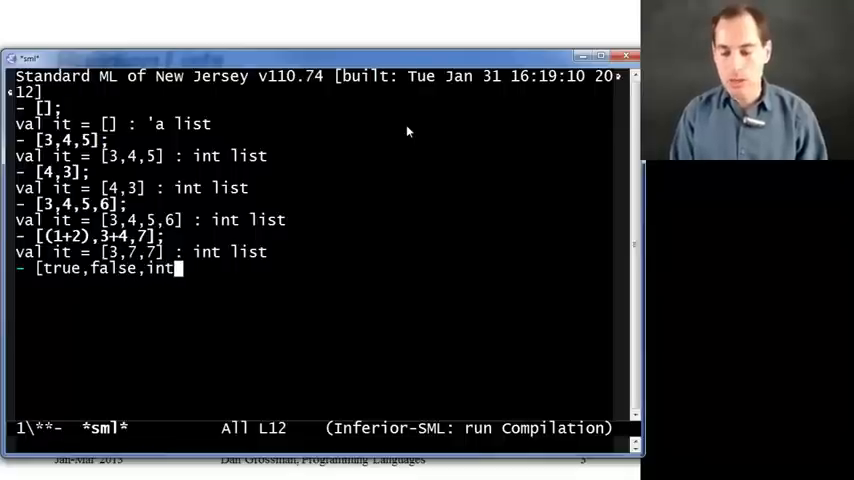
type("true];")
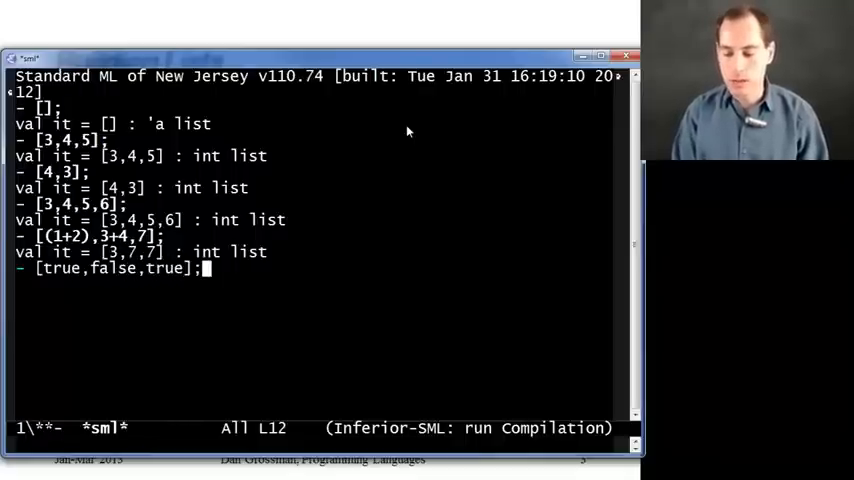
key("Return")
type("[3,")
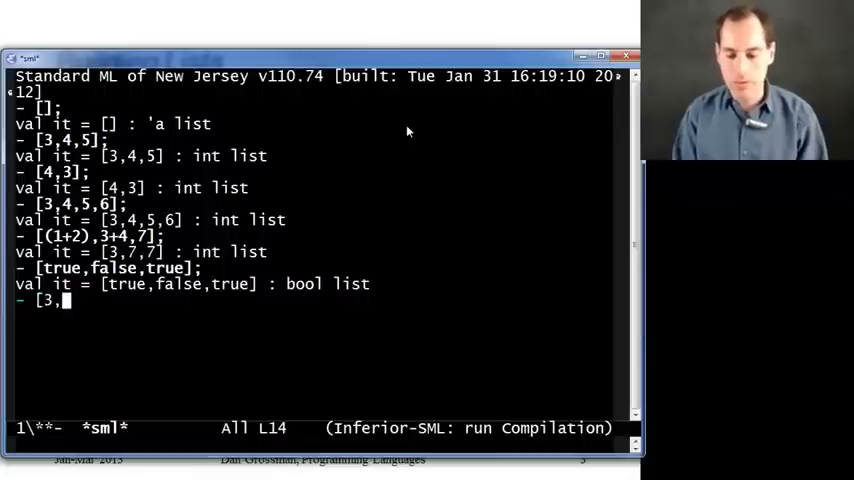
type("4+5,")
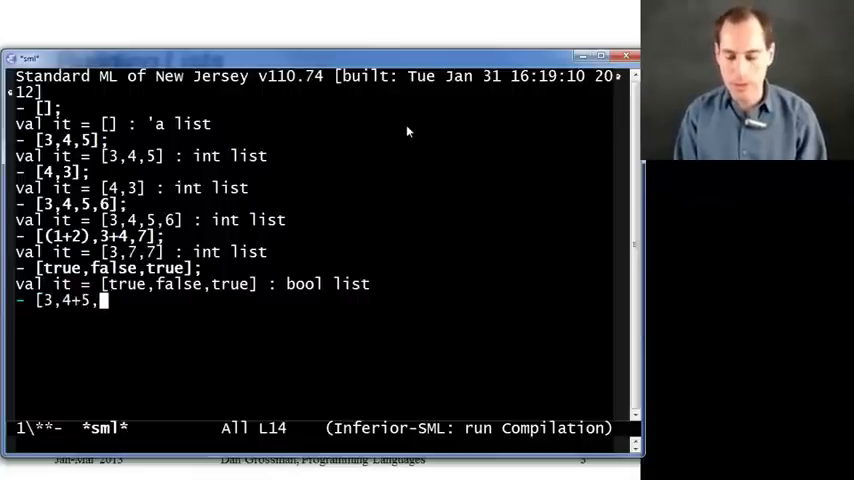
key("Return")
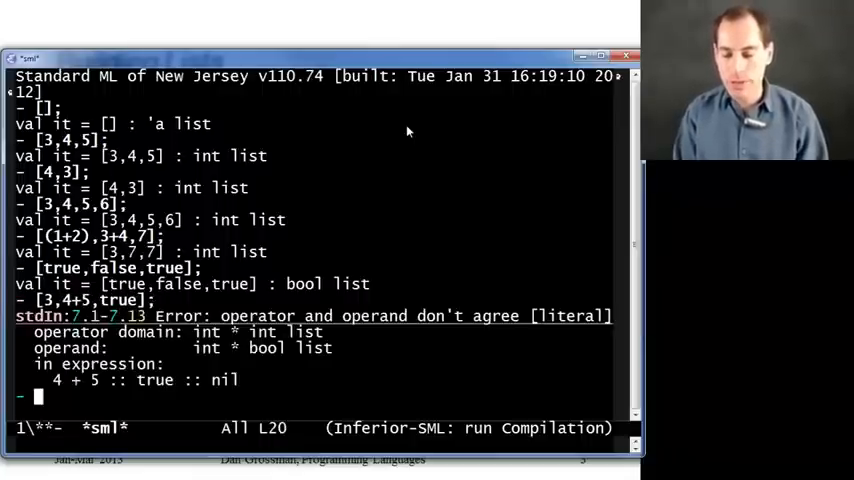
type("4+tru")
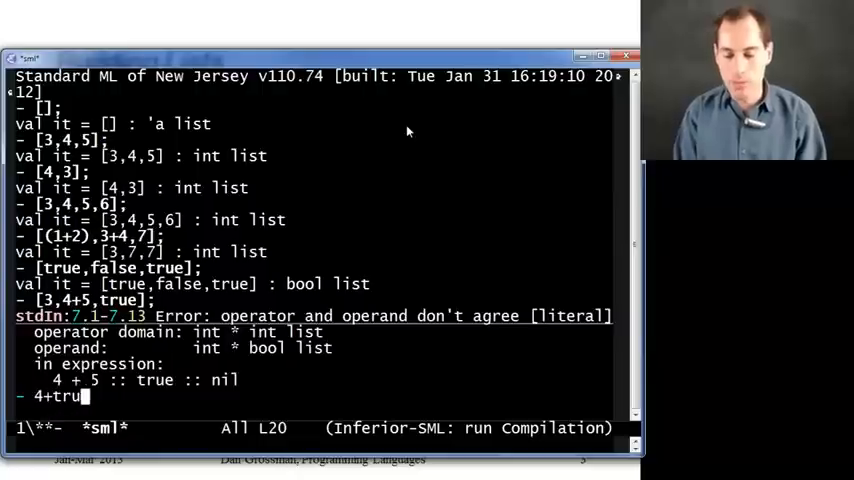
key("Return")
type("val x")
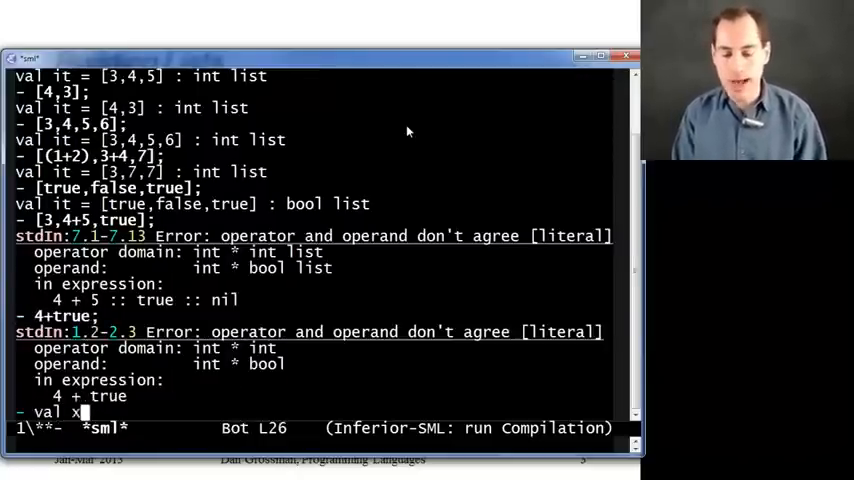
Bind x = [7,8,9] and cons 5::x and 6::5::x onto it
type("= [7,9")
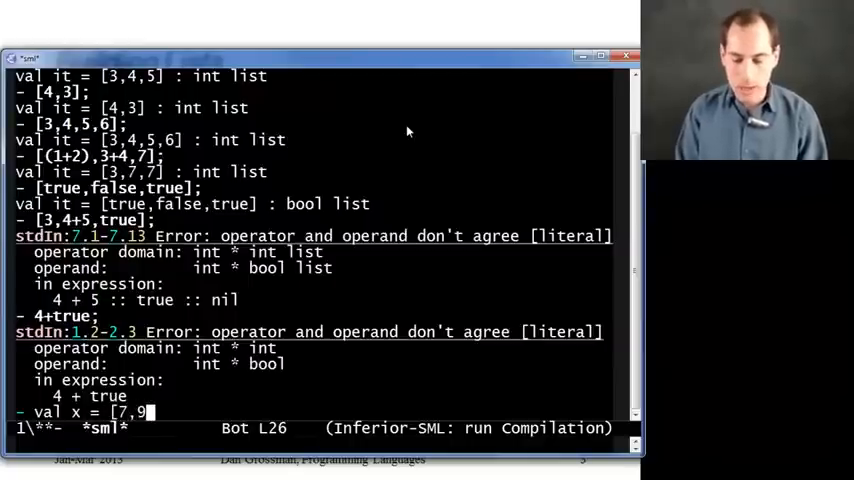
type("8,9];")
type("6::")
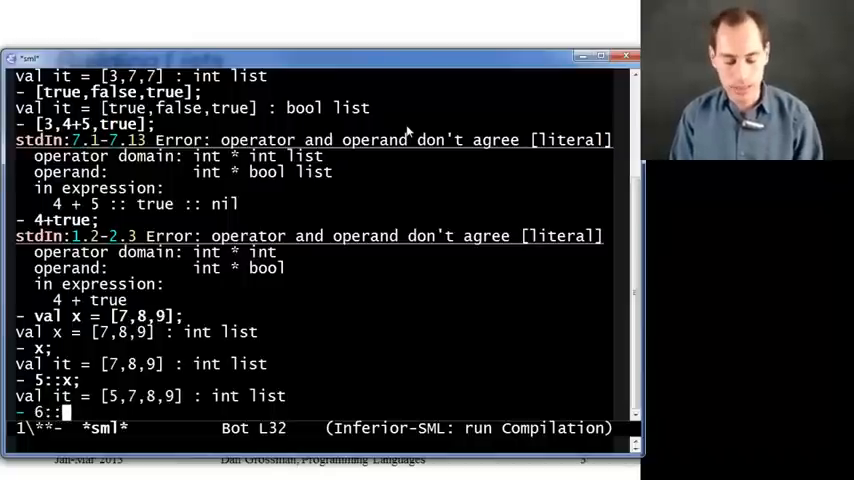
type("5::x")
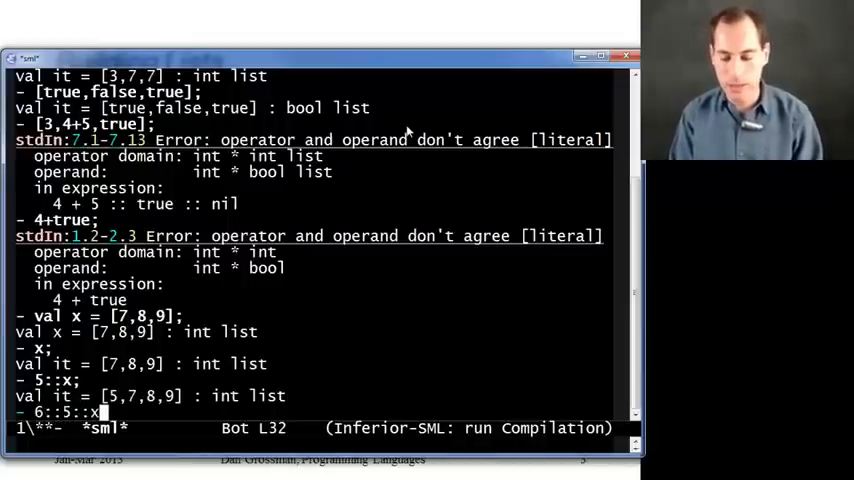
type("(5::x)")
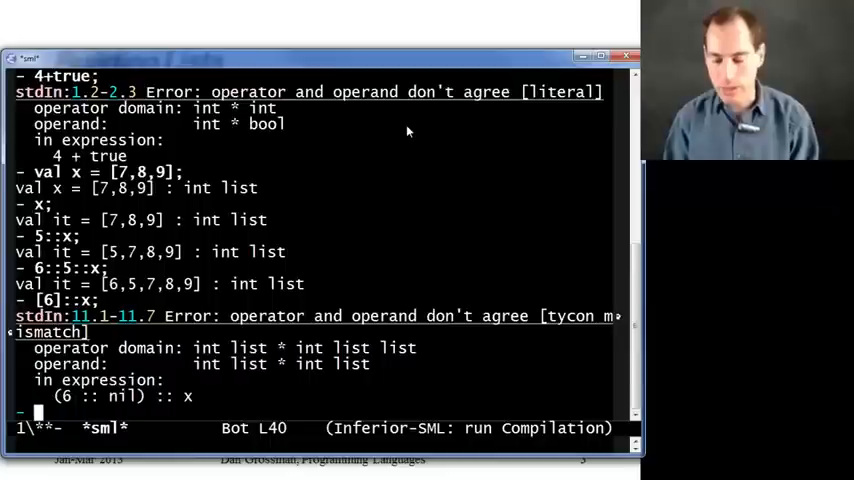
type("6::x;")
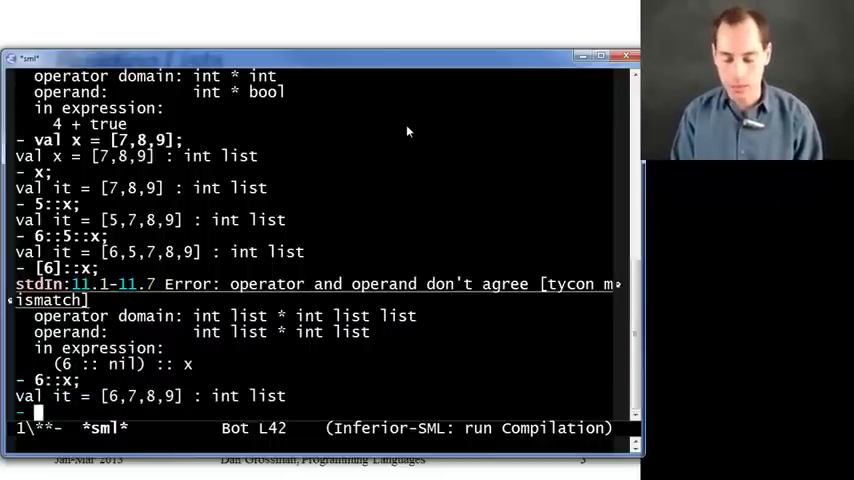
Build the int list list [6]::[[7,5],[5,2]]
type("[[")
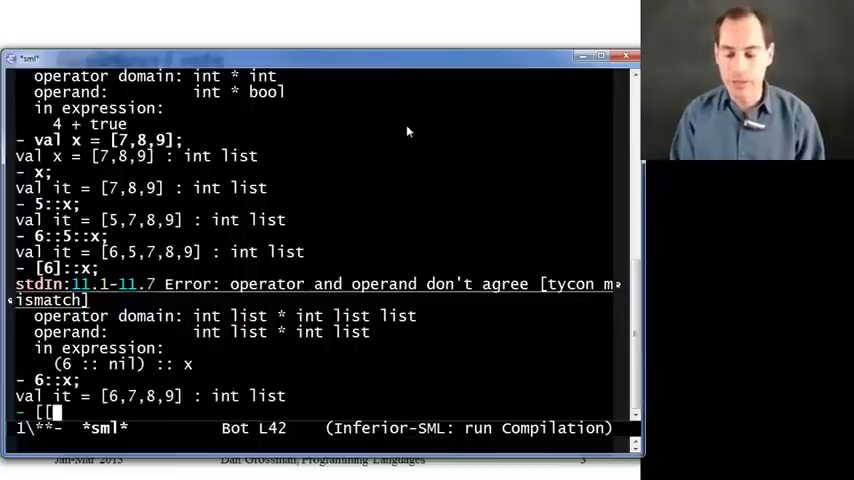
type("6]::")
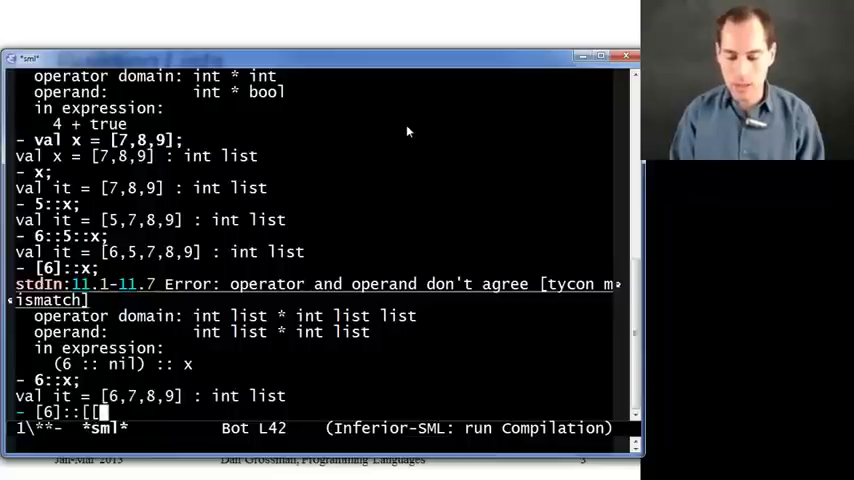
type("7,5],[5,2]];")
type("val y = [];")
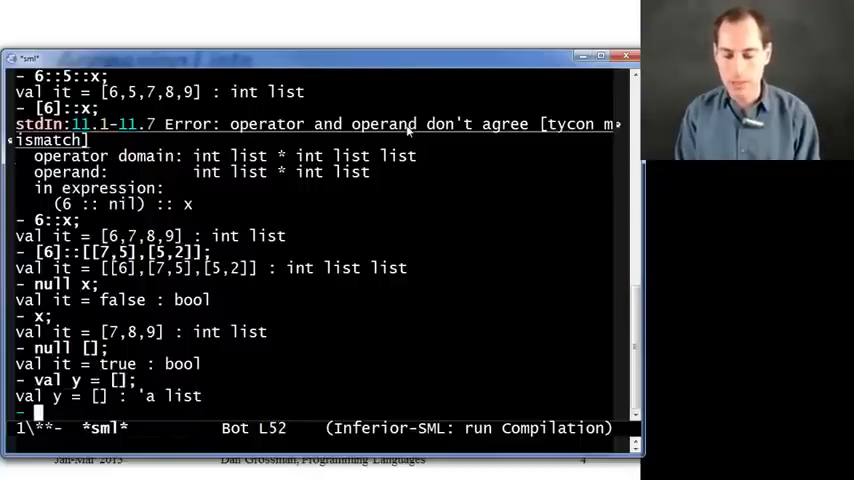
Evaluate null y on the empty list y to get true : bool
type("null y;")
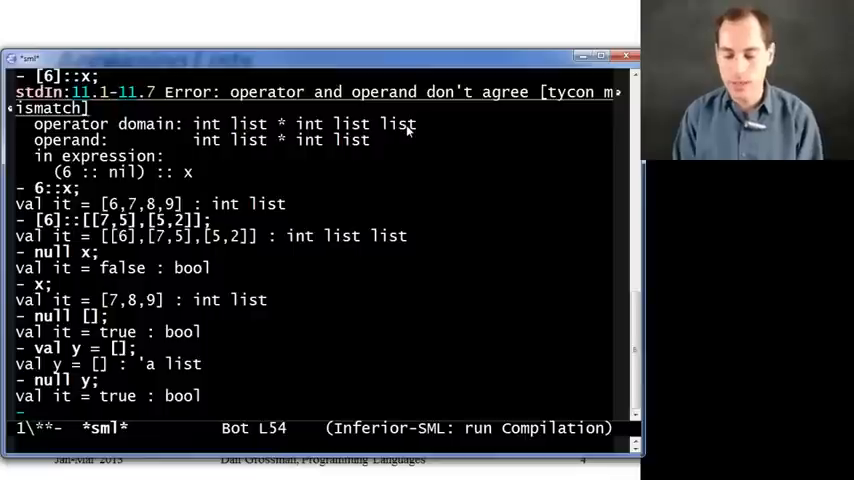
Evaluate hd x and nested tl calls on x down to [], then hd of the empty list raising Empty
type("hd")
type("tl (tl (tl x")
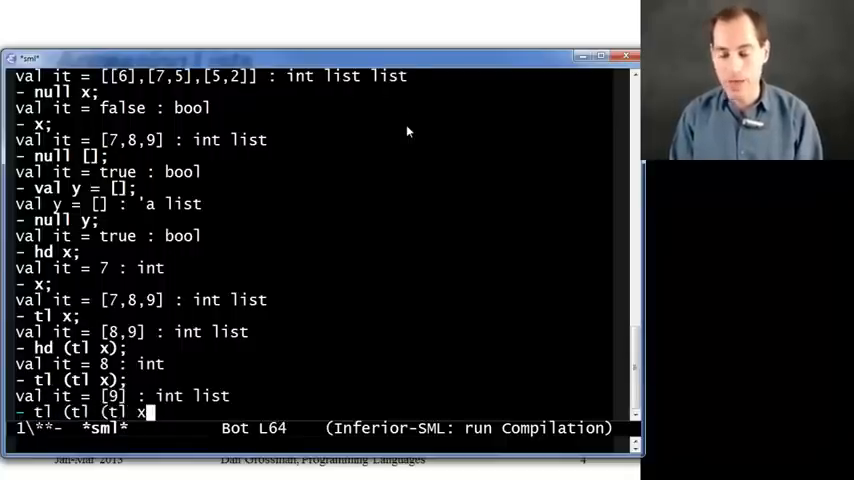
type("))")
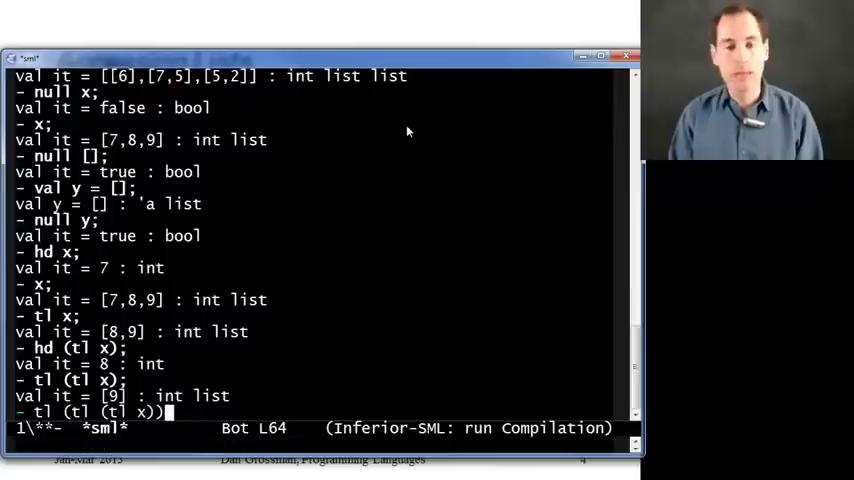
type(";")
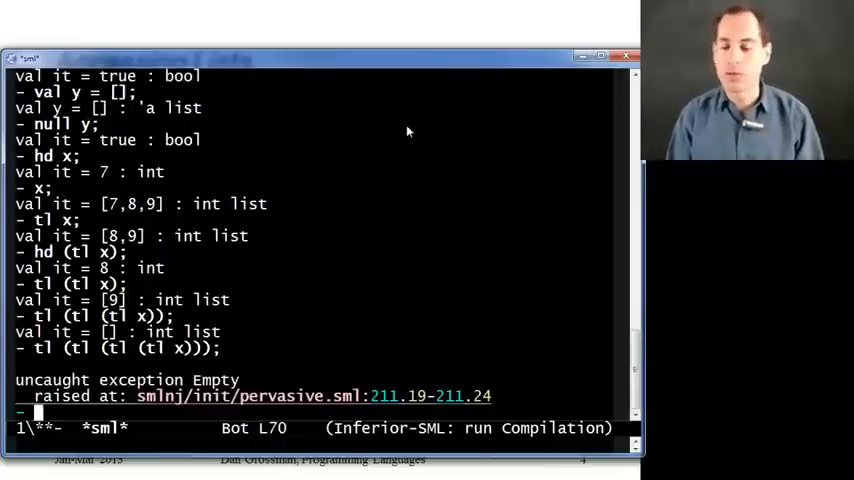
type("hd (tl (tl (tl x)));")
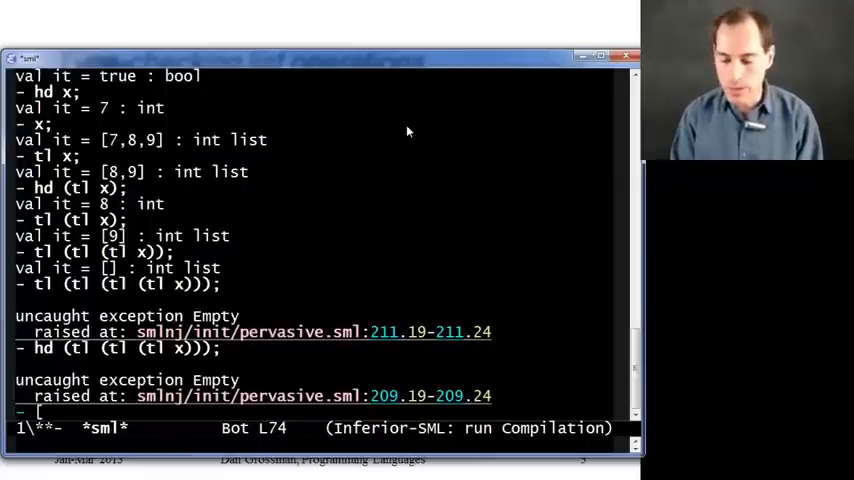
Evaluate [(3,4),(5,6)], get a type error for 3::it, then cons (1,2)::it onto the pair list
type("[(3,4),(5,6)];")
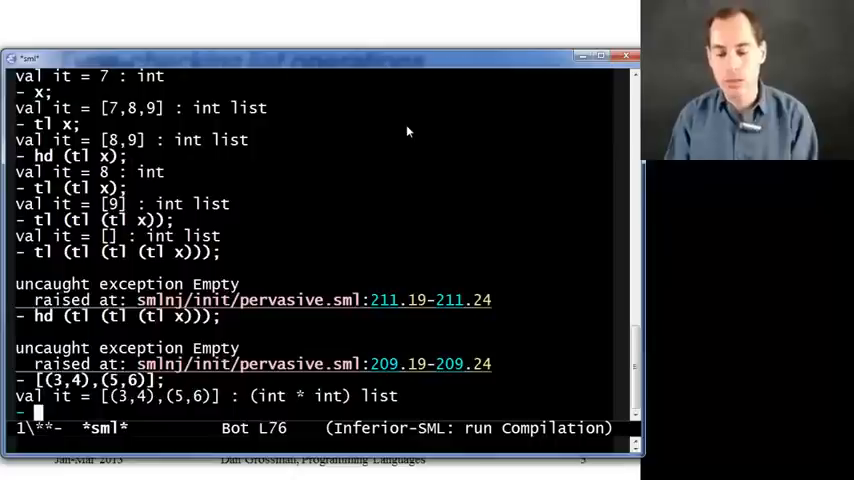
type("3::")
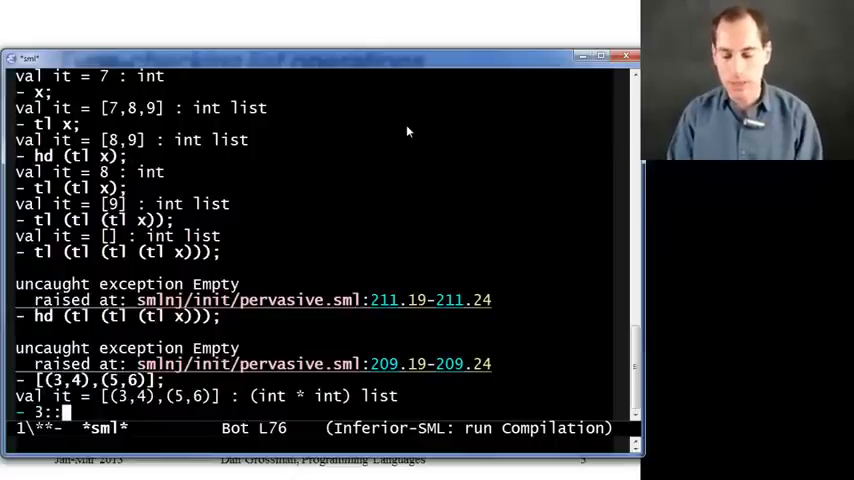
type("it;")
type("(1,2")
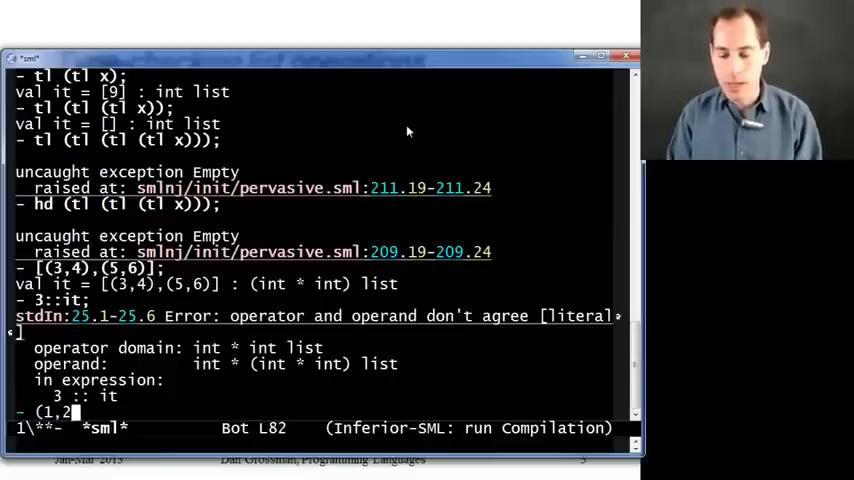
type("::it;")
type("[] : int")
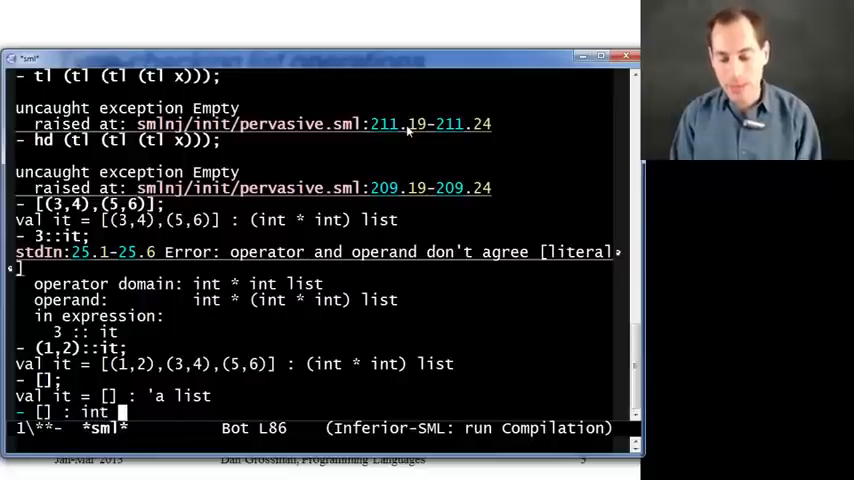
Evaluate true::[], inspect null's type, and apply null and hd to non-empty lists
type("bo")
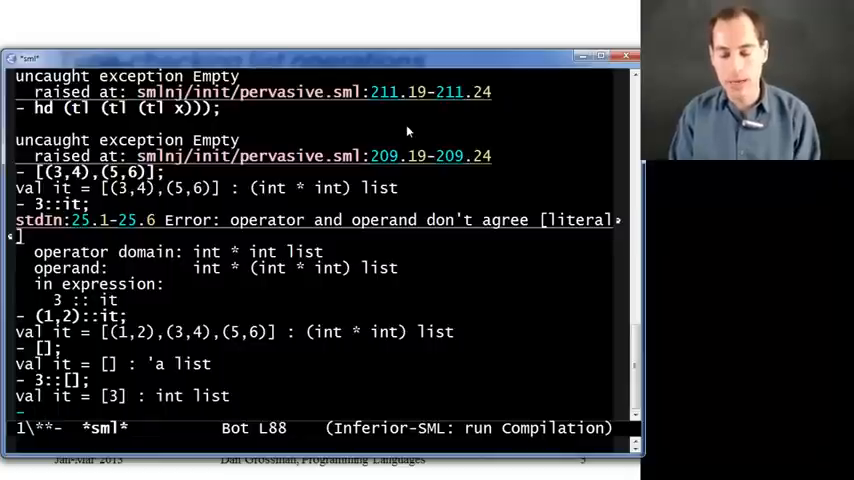
type("true::[];")
type("null;")
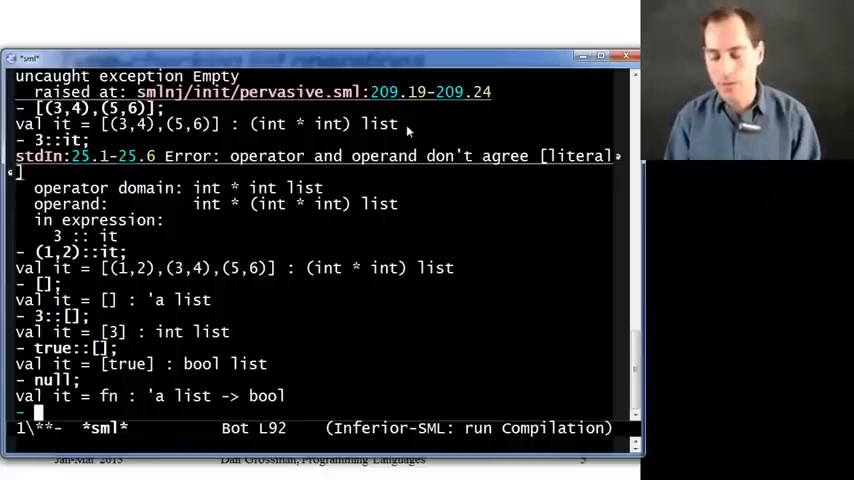
type("null [3,4];")
type("null [true,false];")
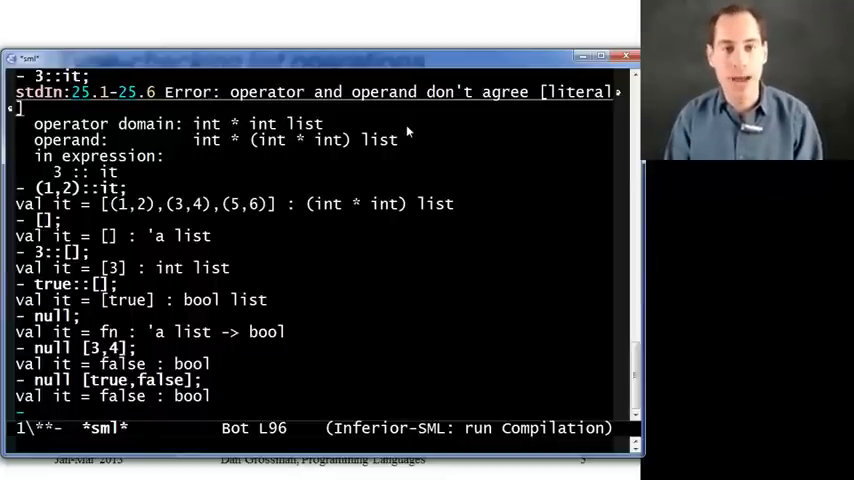
type("hd")
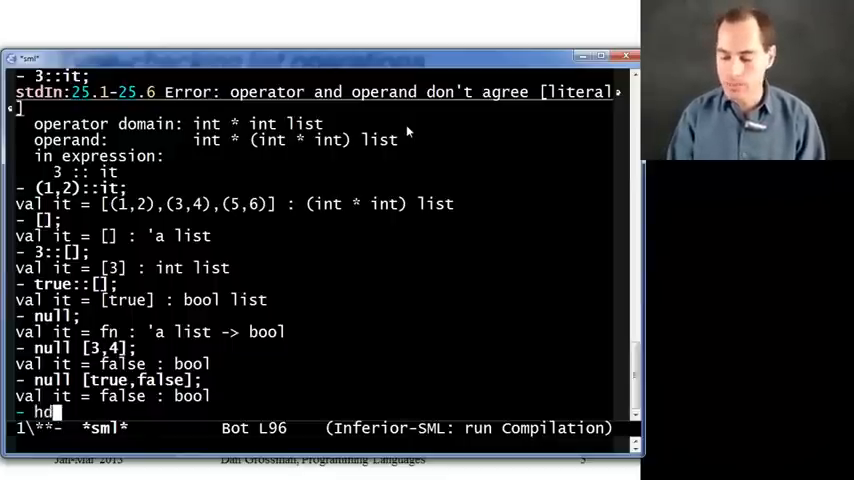